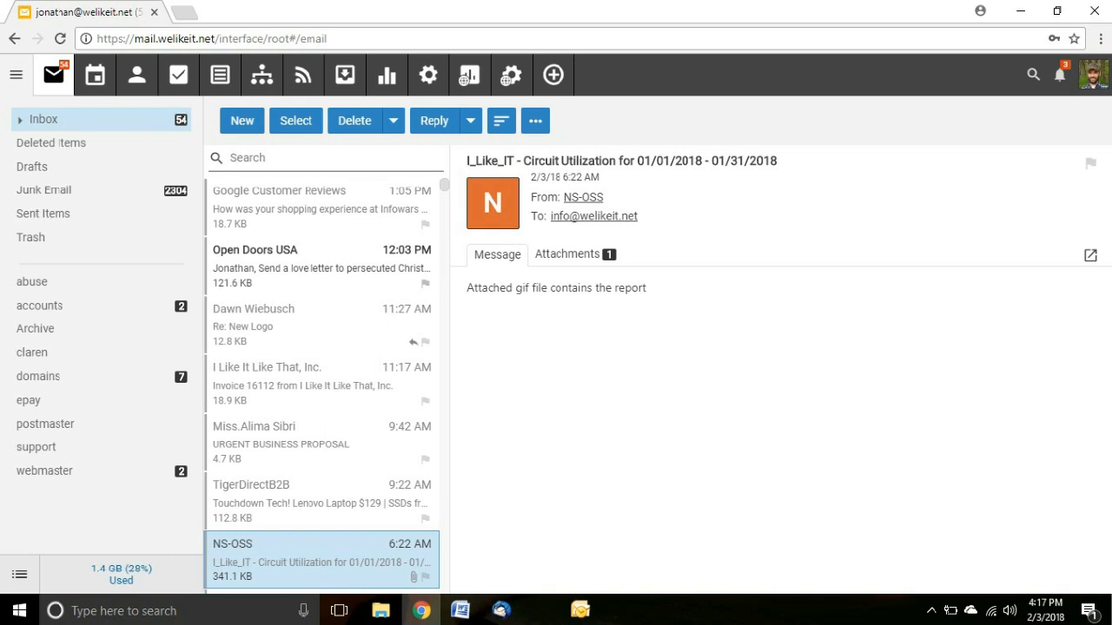
{"action": "mouse_move", "coordinate": [171, 50]}
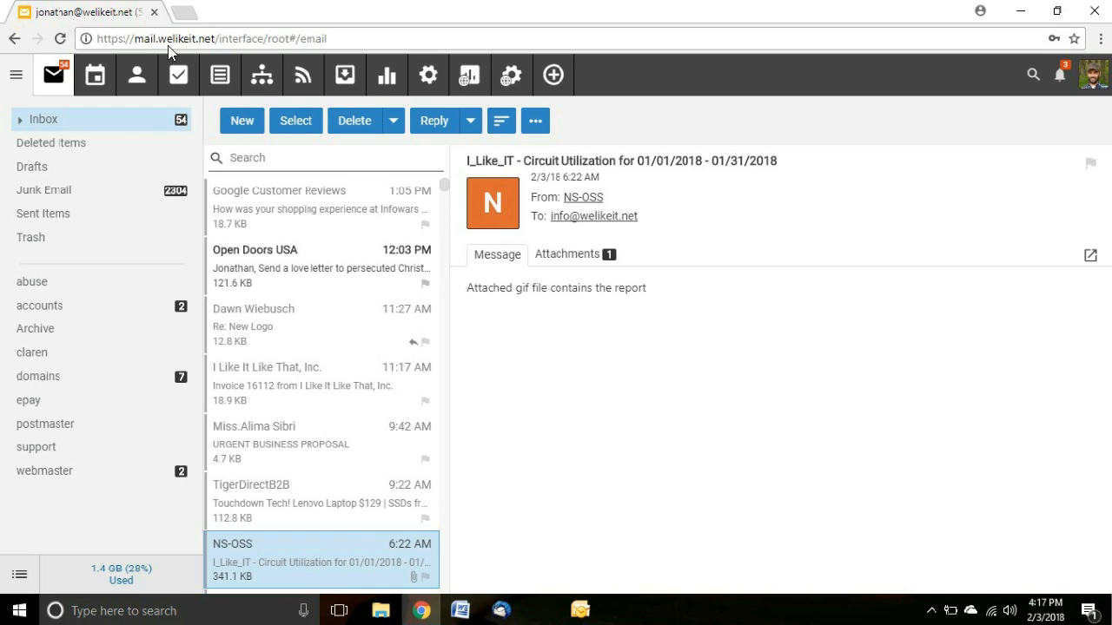
{"action": "mouse_move", "coordinate": [217, 54]}
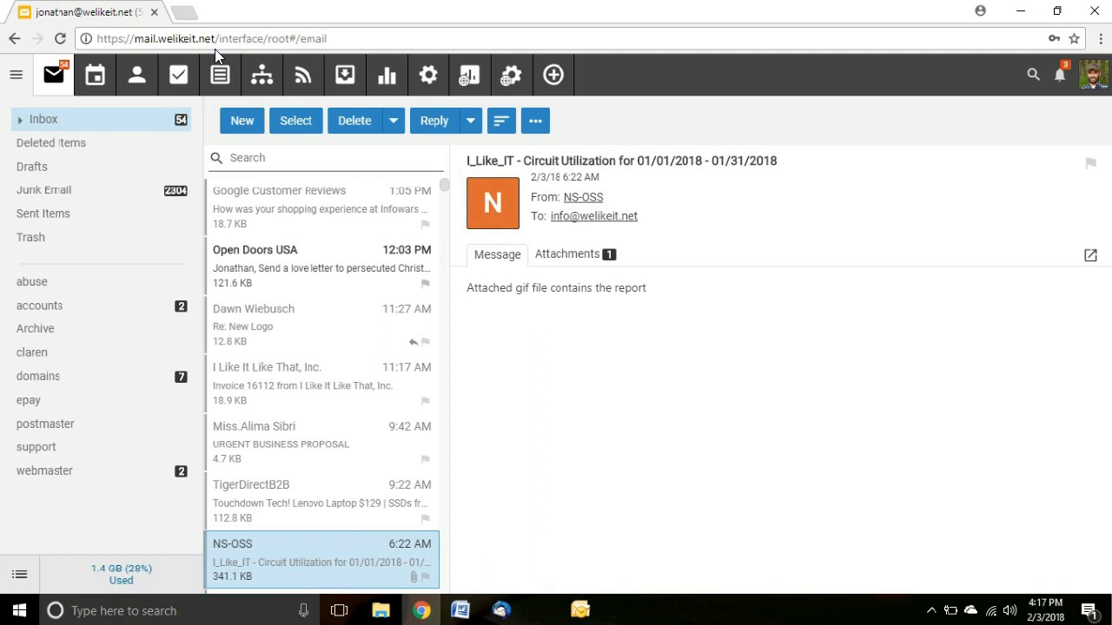
{"action": "mouse_move", "coordinate": [102, 50]}
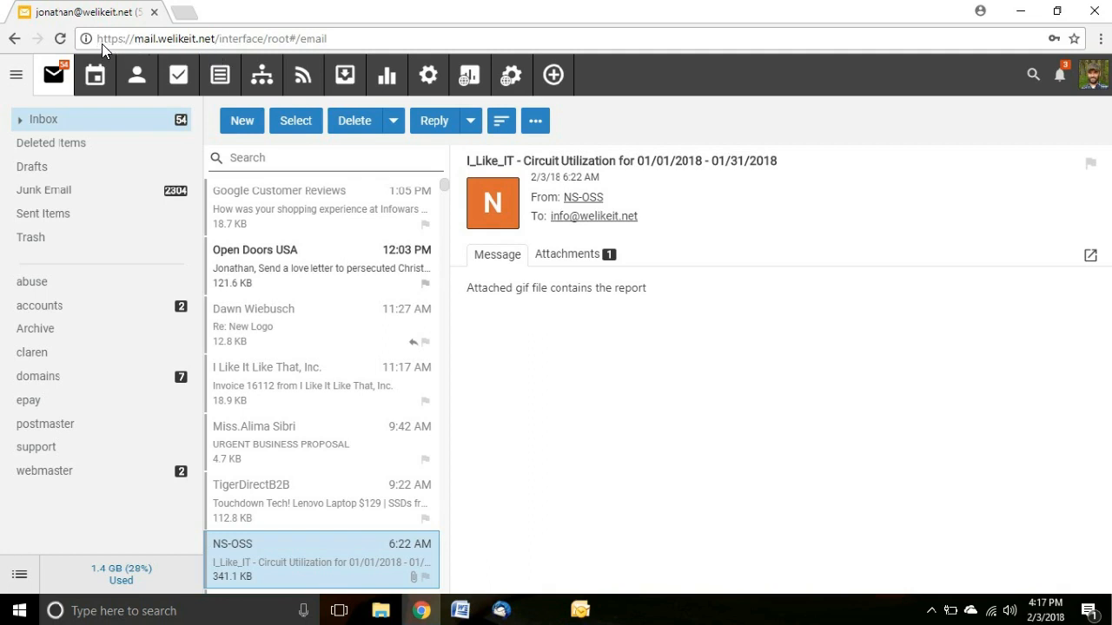
{"action": "mouse_move", "coordinate": [101, 45]}
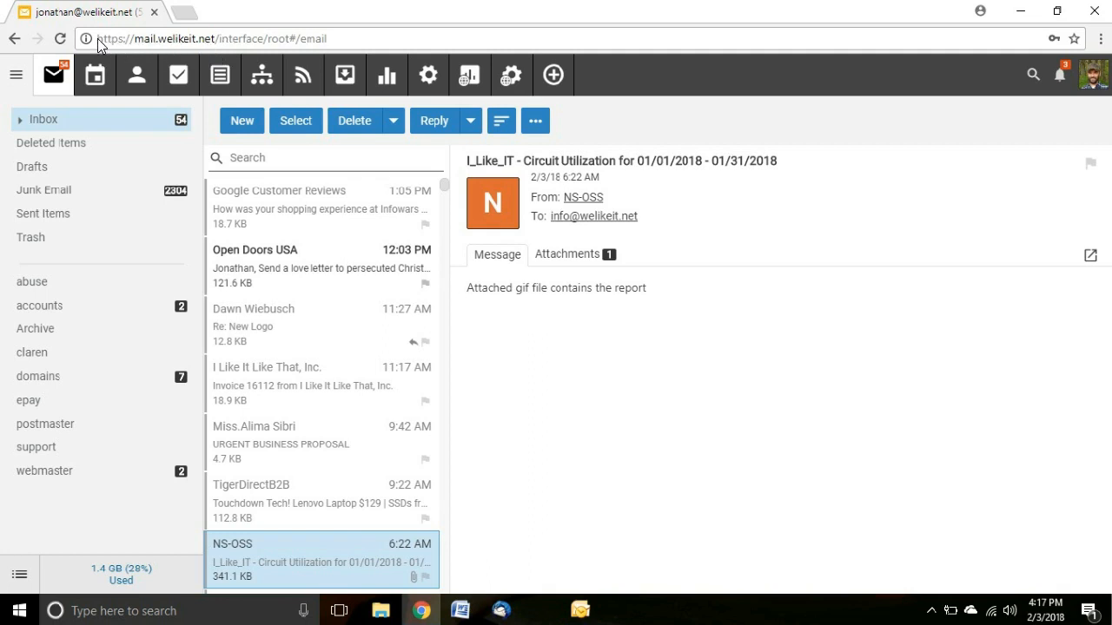
{"action": "mouse_move", "coordinate": [121, 49]}
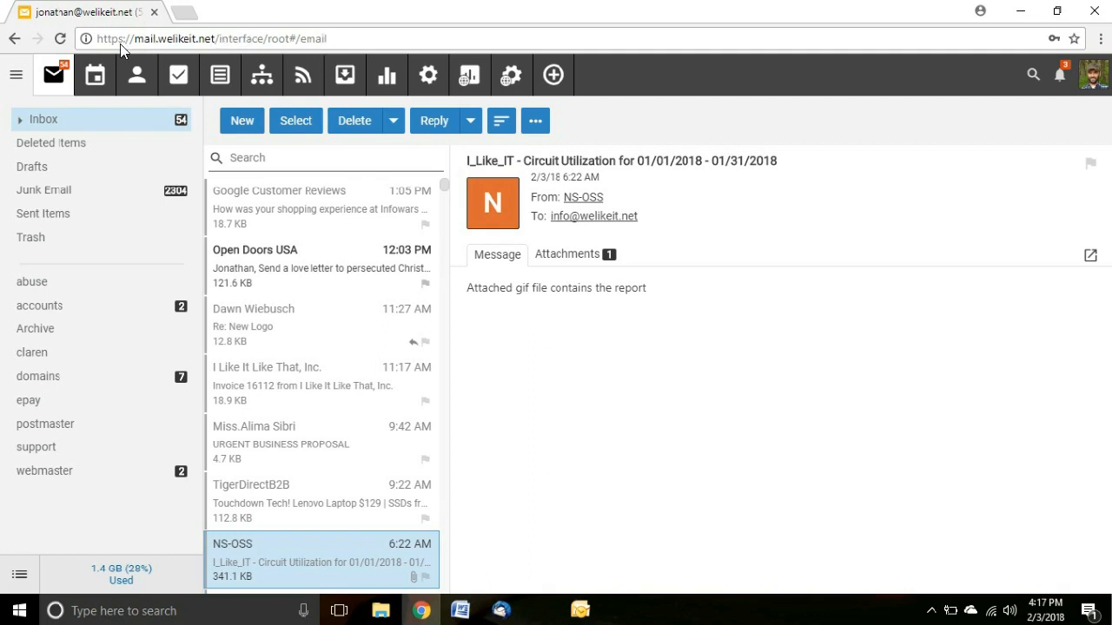
{"action": "mouse_move", "coordinate": [54, 115]}
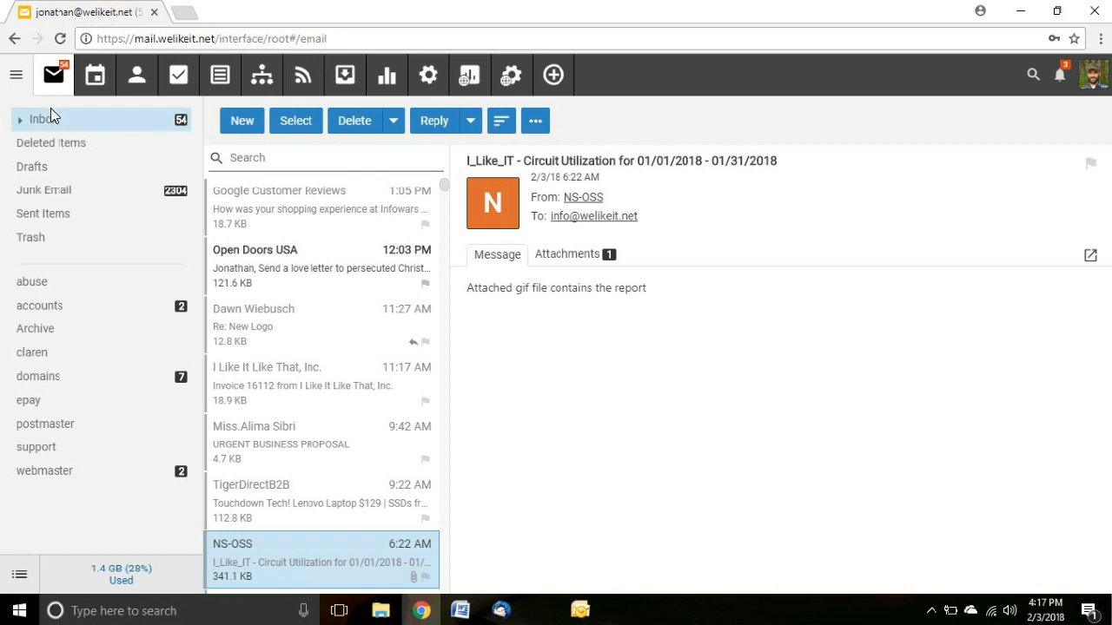
Open the SmarterMail calendar agenda and show its more-actions menu with Add To Outlook.
{"action": "left_click", "coordinate": [13, 119]}
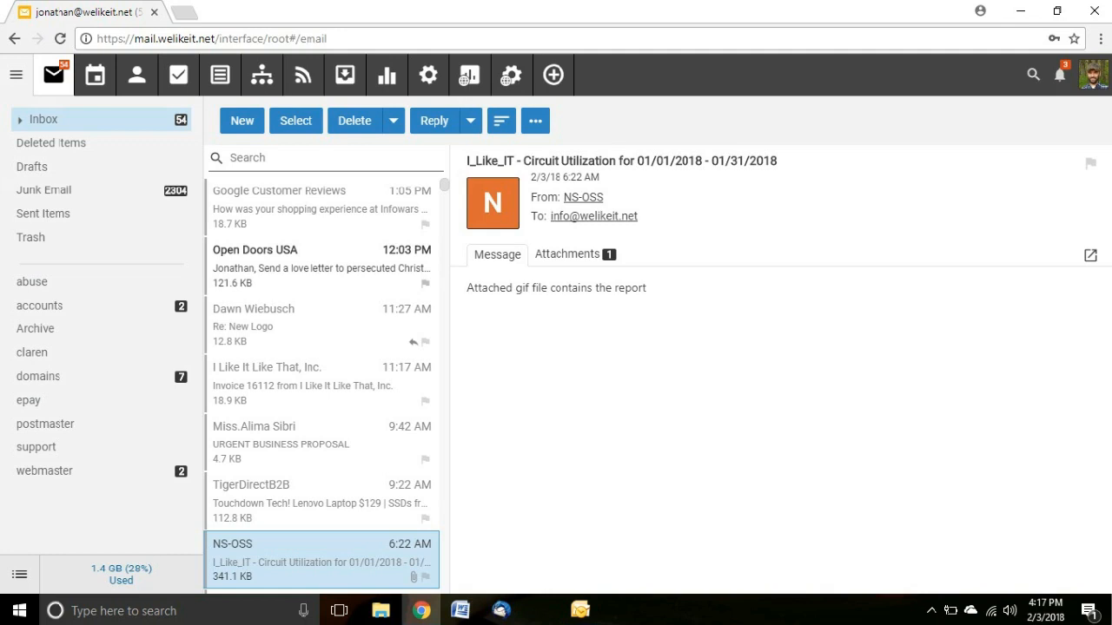
{"action": "mouse_move", "coordinate": [103, 90]}
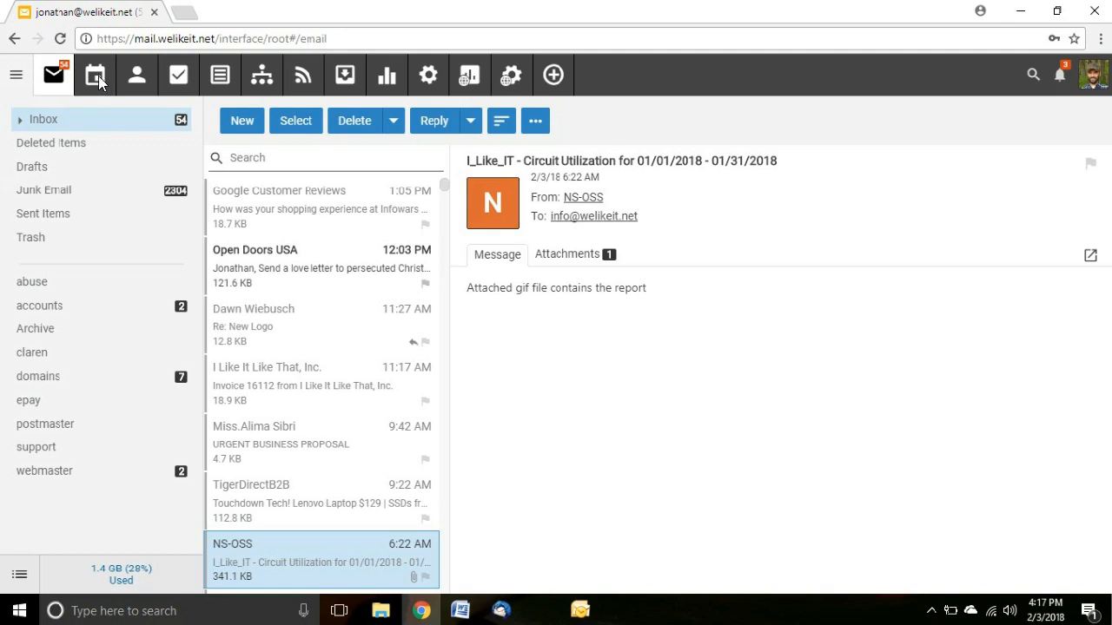
{"action": "left_click", "coordinate": [95, 74]}
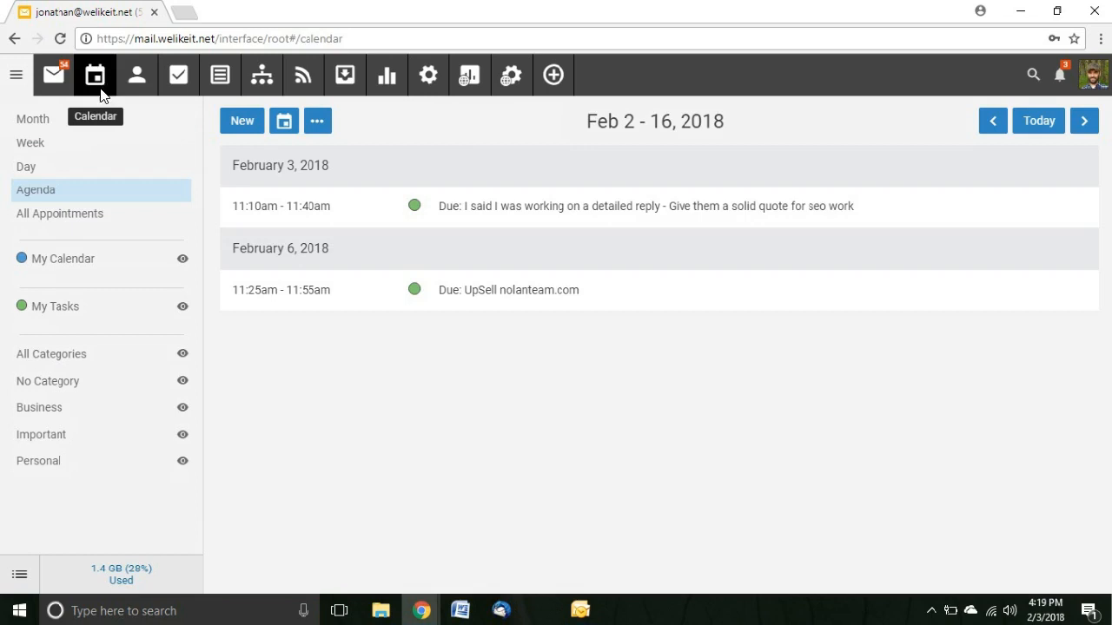
{"action": "mouse_move", "coordinate": [89, 176]}
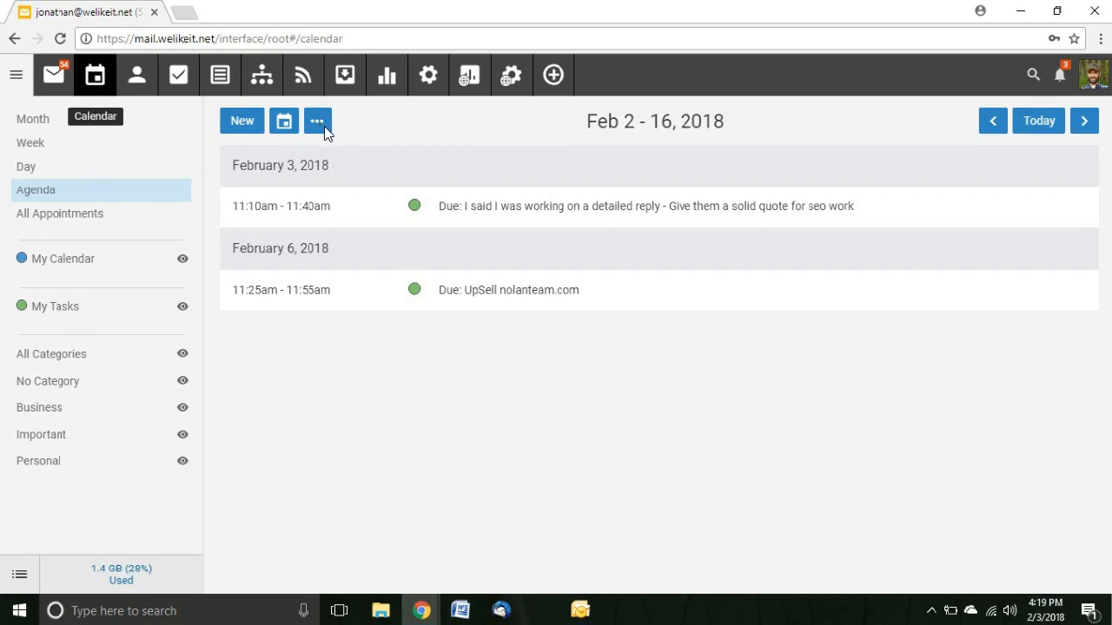
{"action": "left_click", "coordinate": [317, 121]}
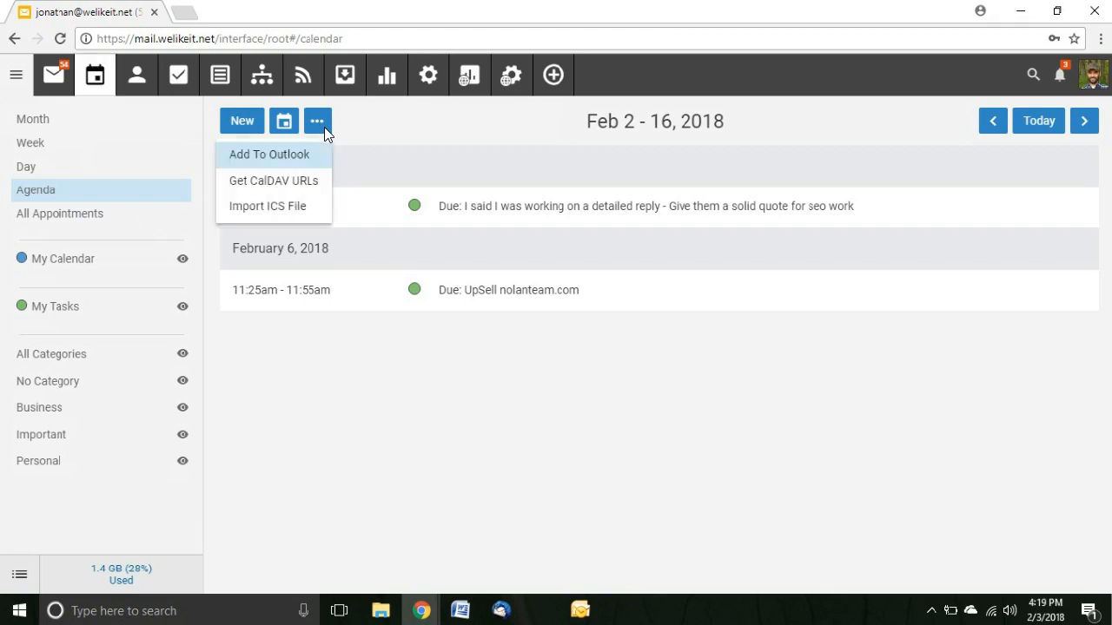
{"action": "mouse_move", "coordinate": [280, 165]}
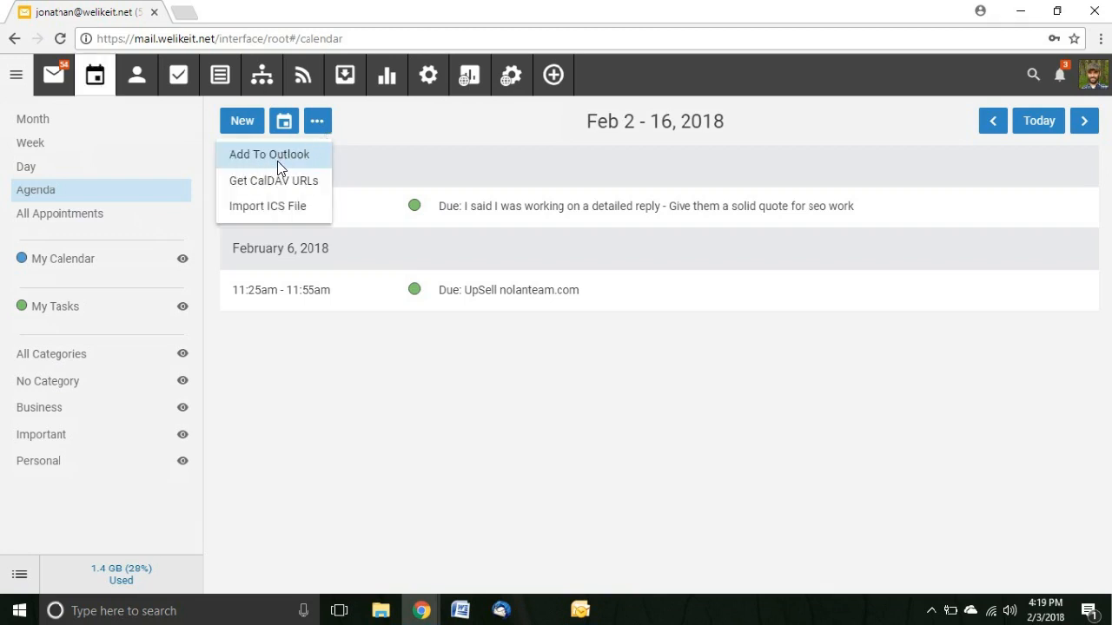
{"action": "mouse_move", "coordinate": [301, 165]}
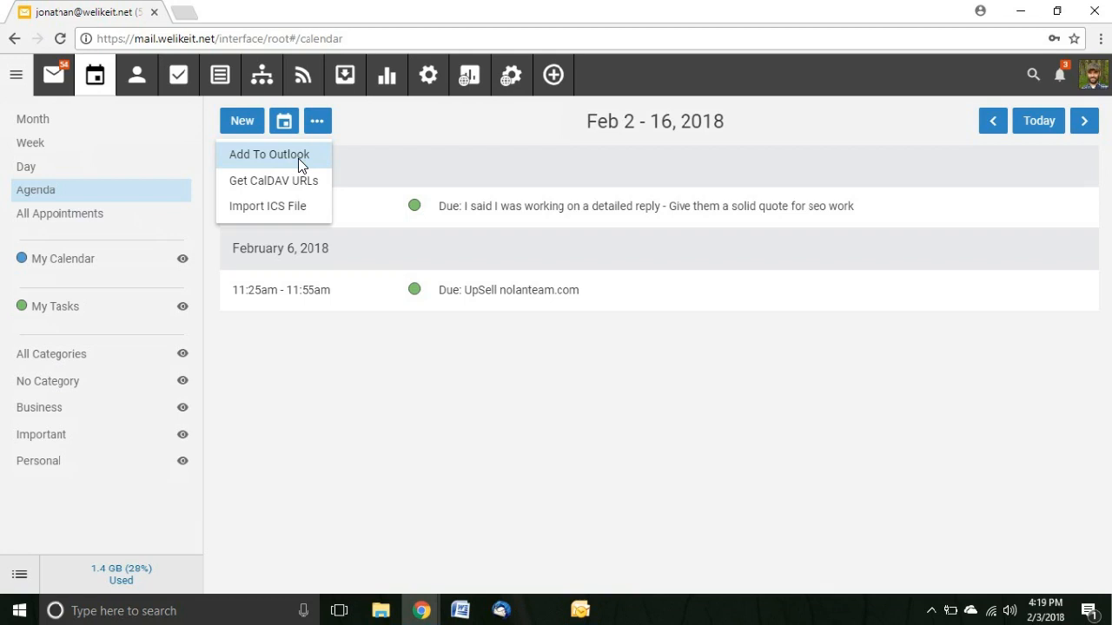
Add My Calendar to Outlook 2007 or later, displayed as Work.
{"action": "left_click", "coordinate": [269, 154]}
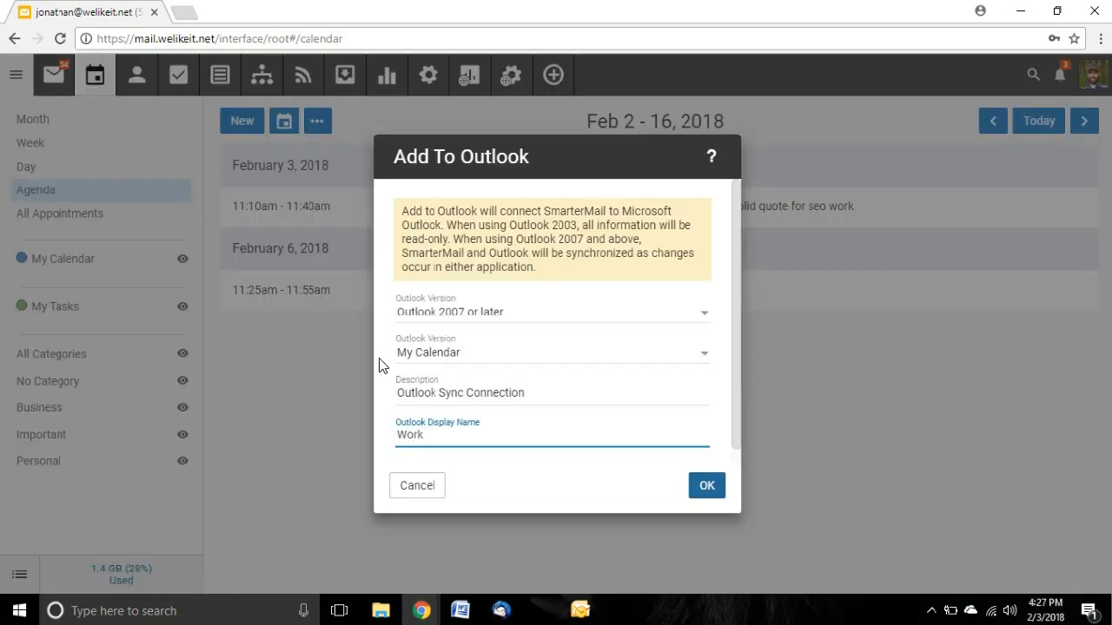
{"action": "mouse_move", "coordinate": [634, 427]}
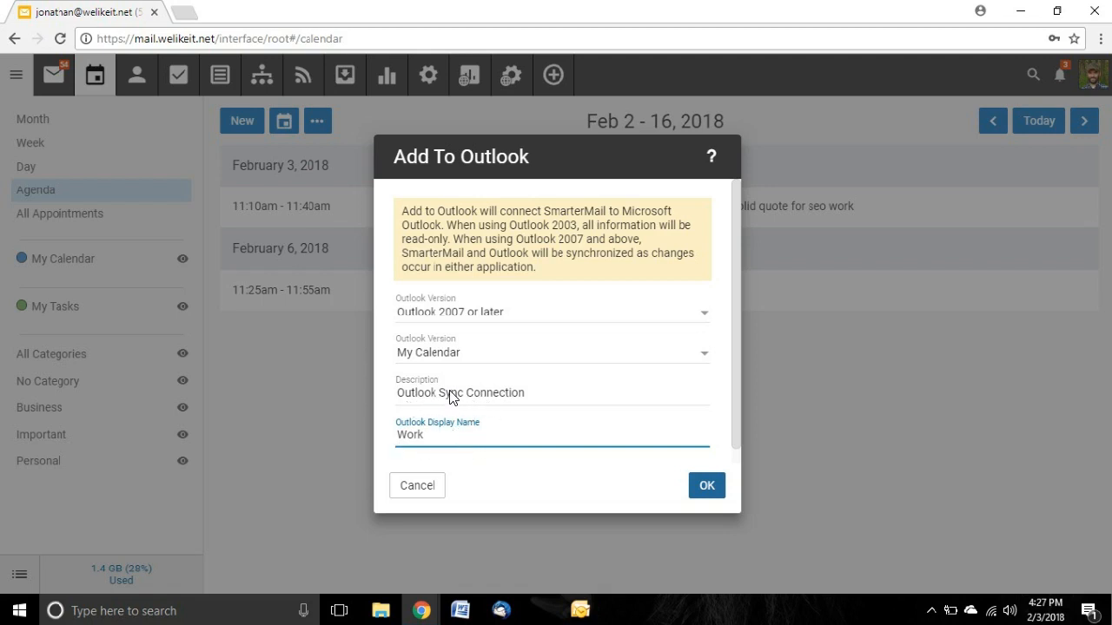
{"action": "mouse_move", "coordinate": [480, 412]}
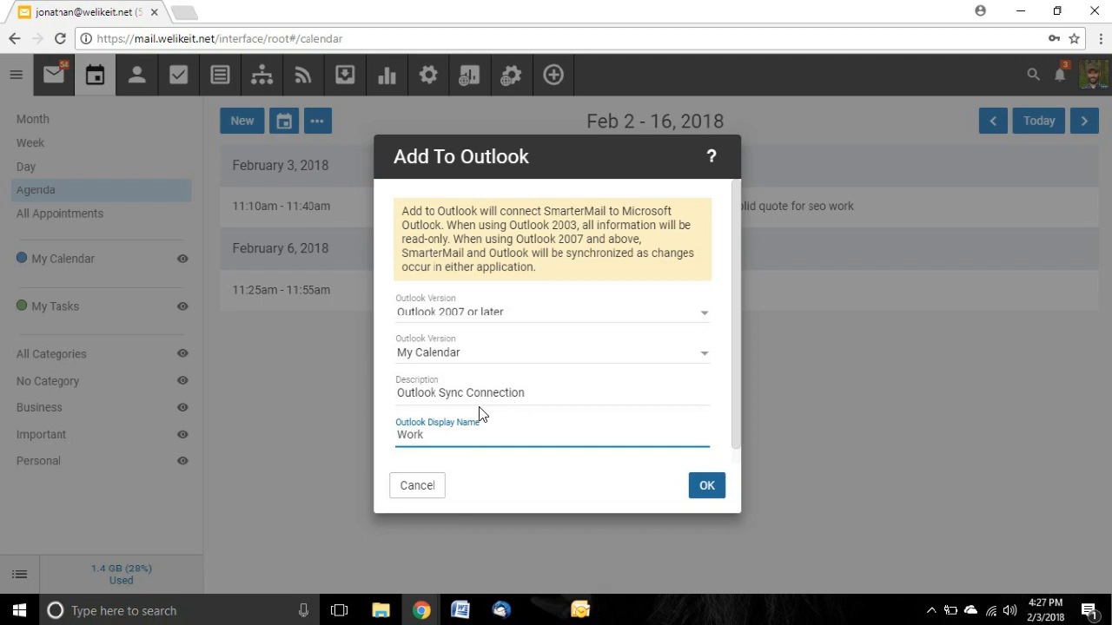
{"action": "mouse_move", "coordinate": [483, 412]}
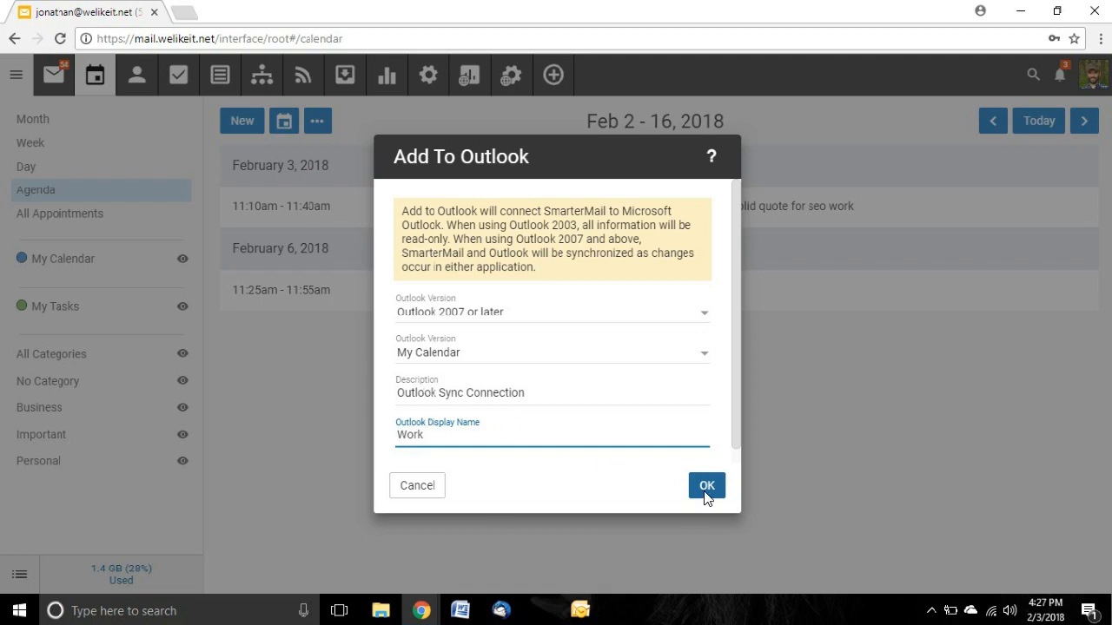
{"action": "mouse_move", "coordinate": [719, 498]}
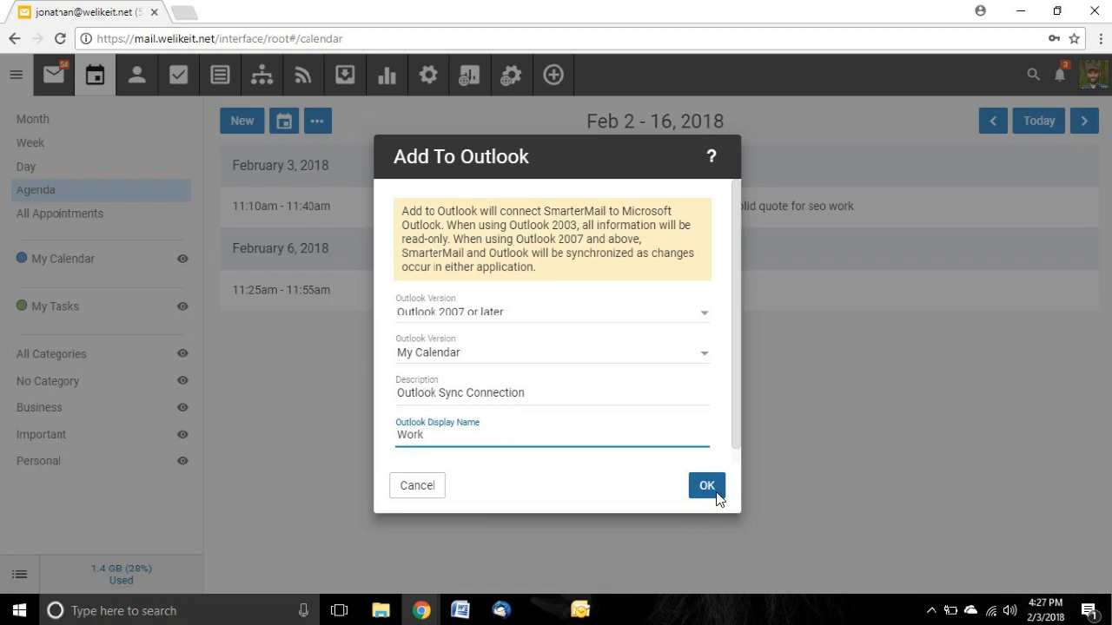
{"action": "left_click", "coordinate": [706, 485]}
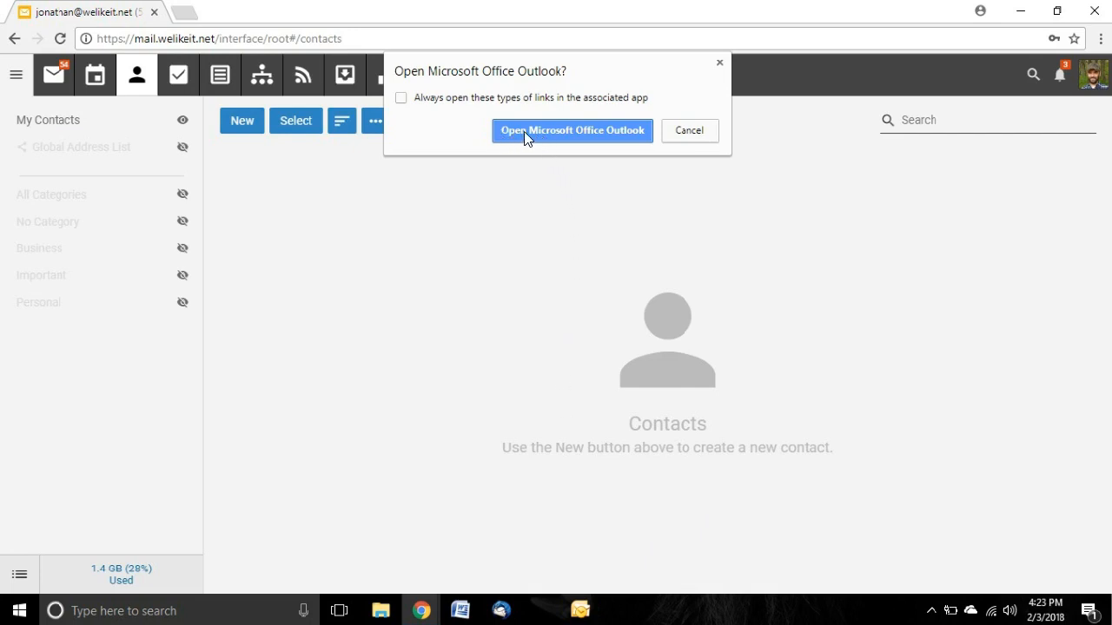
{"action": "mouse_move", "coordinate": [604, 140]}
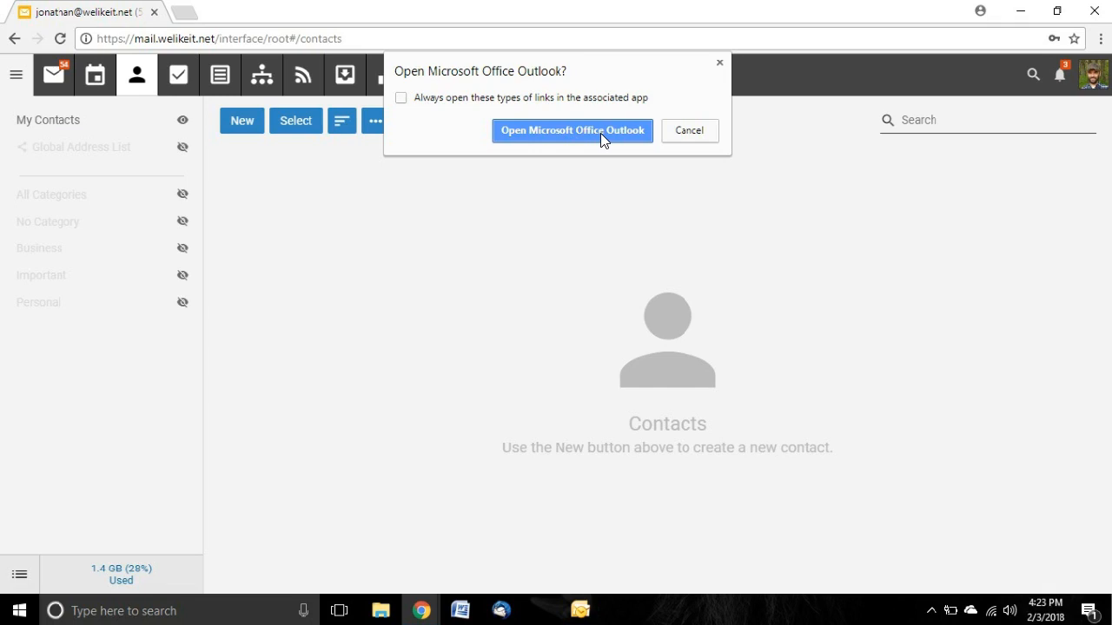
{"action": "mouse_move", "coordinate": [575, 130]}
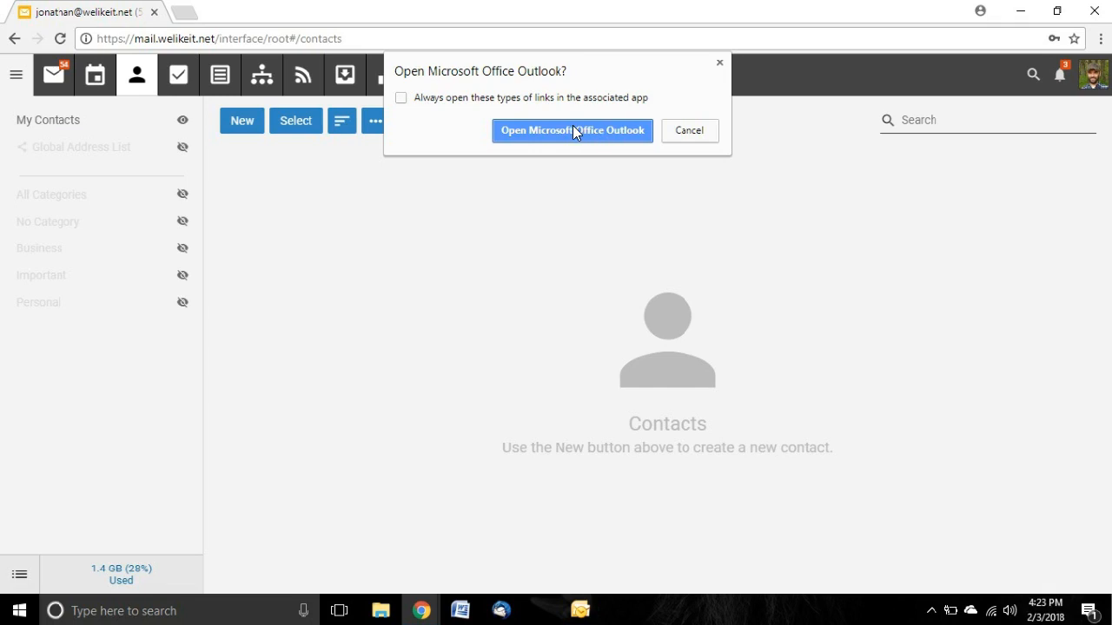
{"action": "mouse_move", "coordinate": [584, 135]}
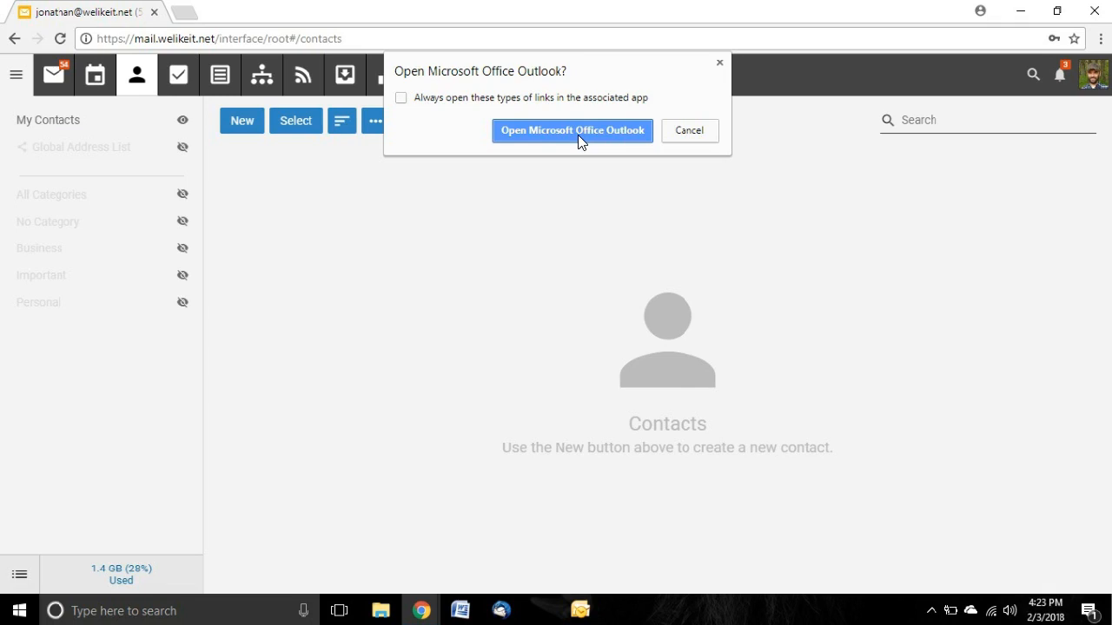
Allow the browser prompt to open Microsoft Office Outlook.
{"action": "left_click", "coordinate": [572, 131]}
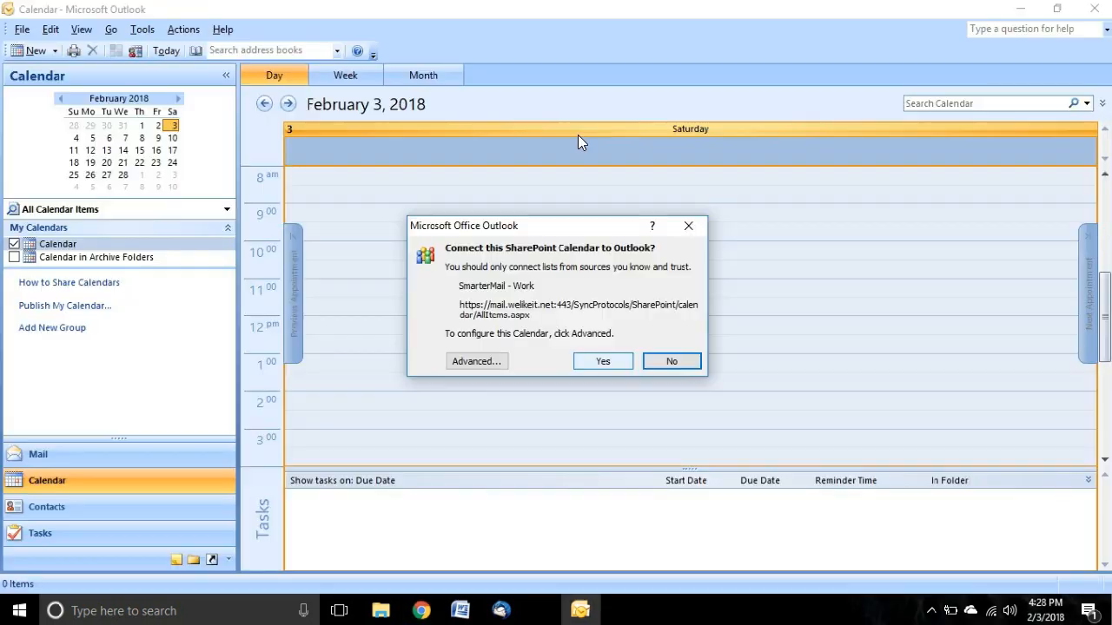
{"action": "mouse_move", "coordinate": [246, 427]}
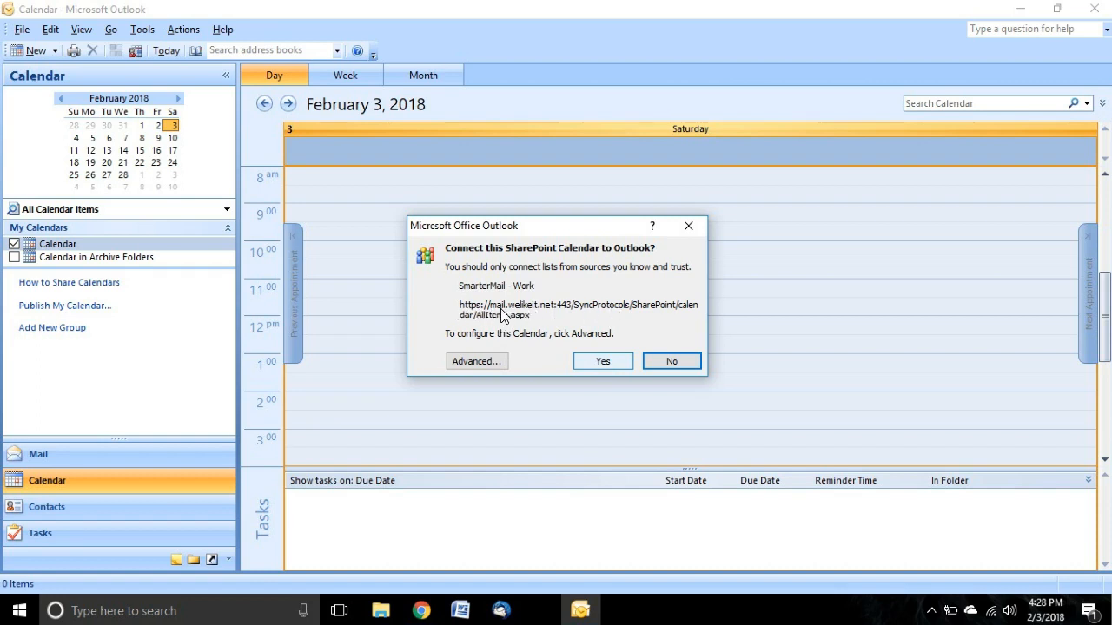
{"action": "mouse_move", "coordinate": [559, 317]}
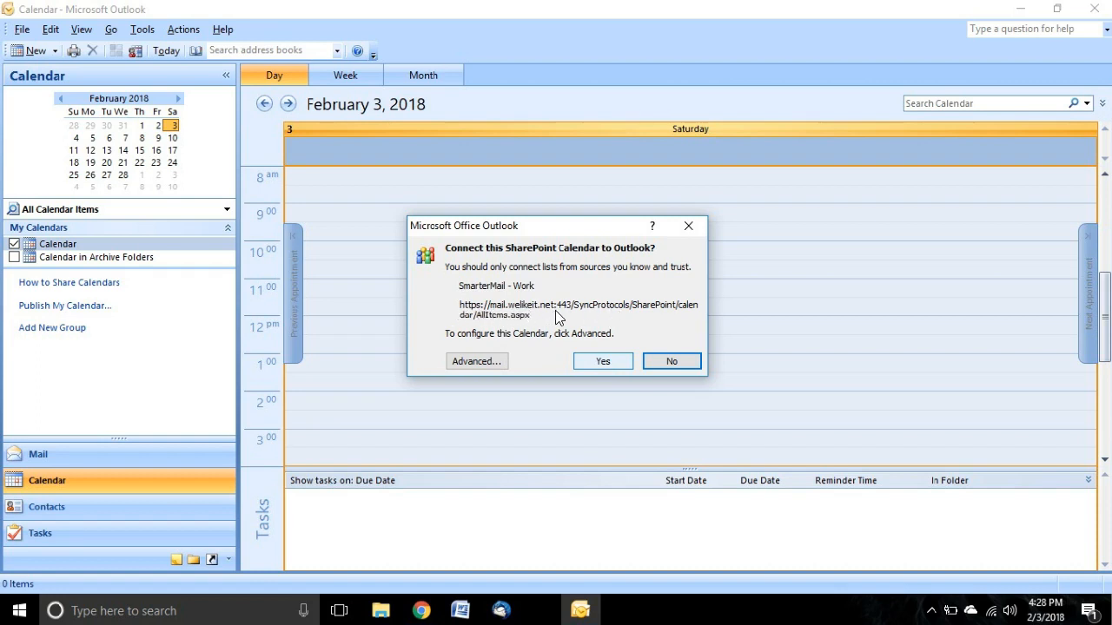
{"action": "mouse_move", "coordinate": [620, 315]}
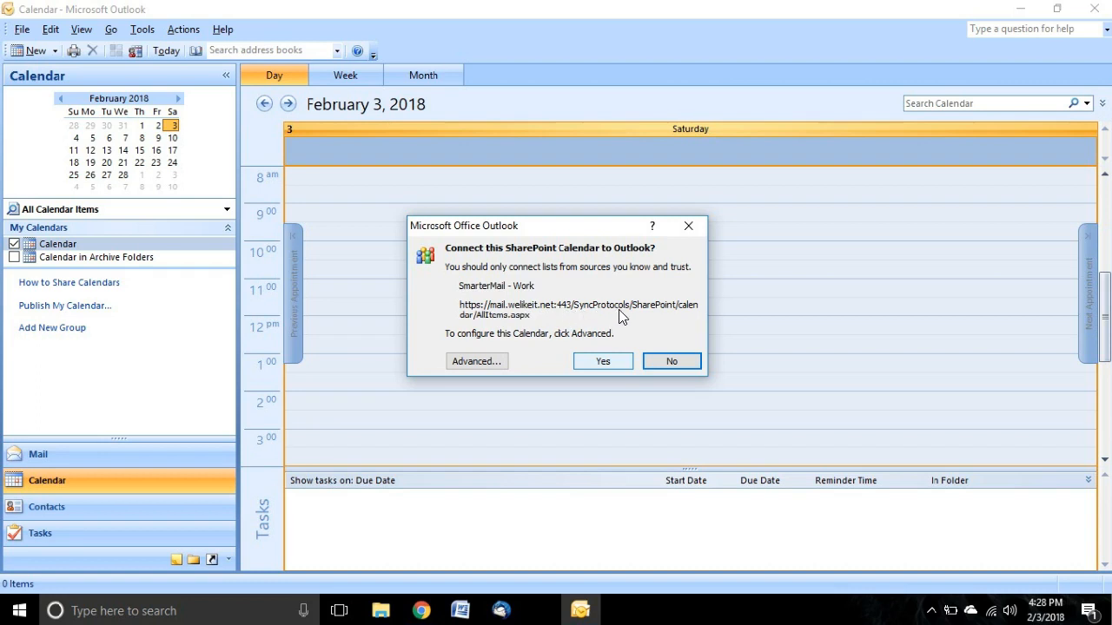
{"action": "mouse_move", "coordinate": [512, 334]}
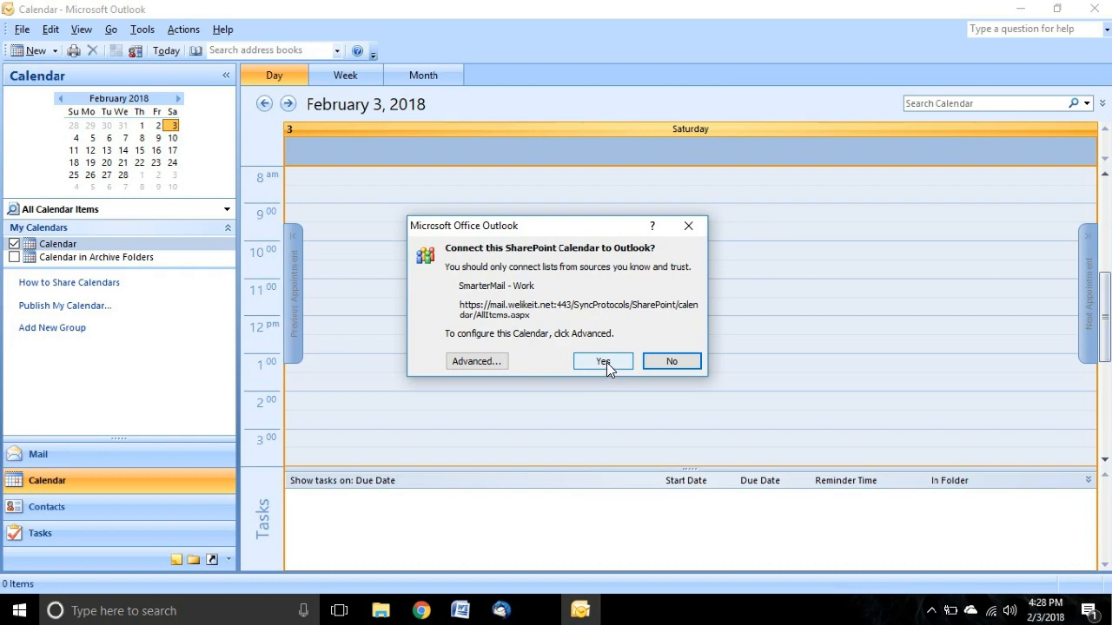
Approve connecting the SmarterMail - Work SharePoint calendar in Outlook.
{"action": "left_click", "coordinate": [602, 360]}
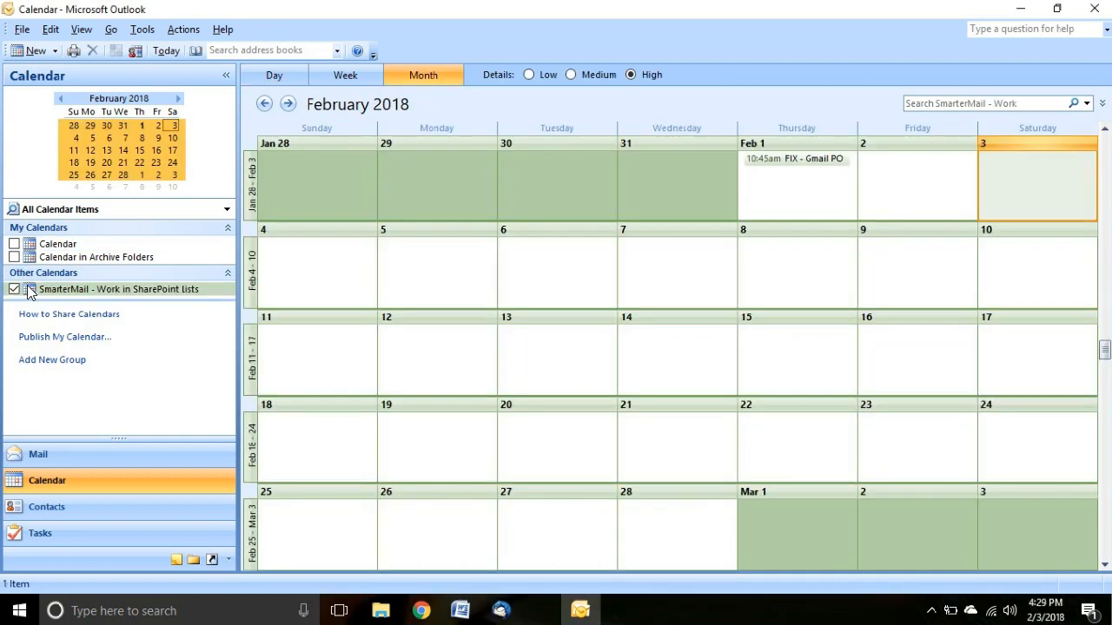
{"action": "mouse_move", "coordinate": [54, 294]}
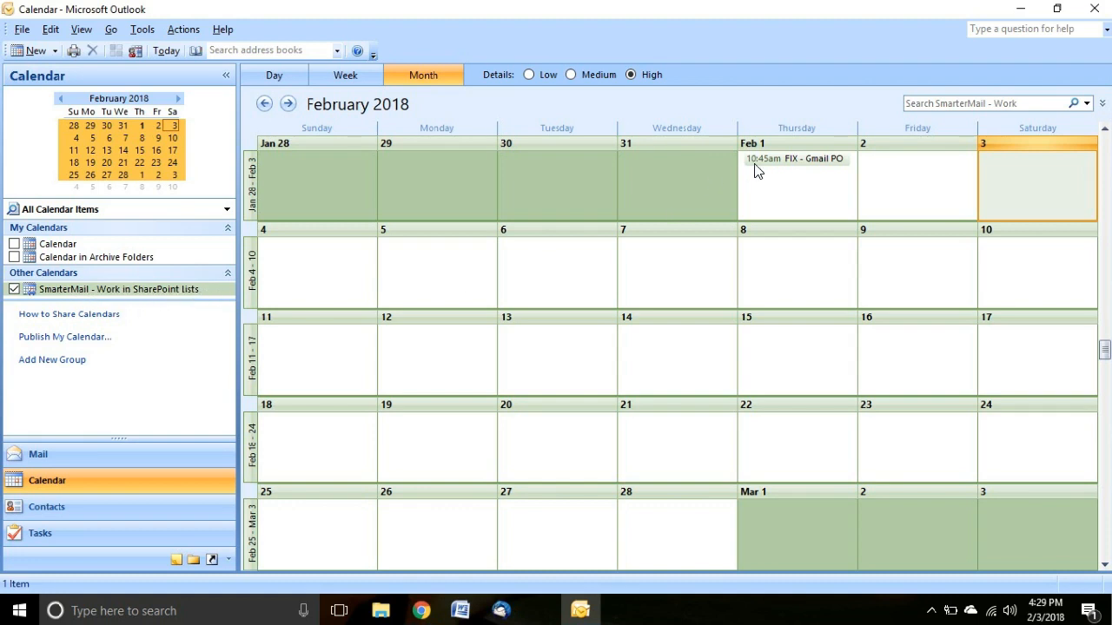
{"action": "mouse_move", "coordinate": [786, 165]}
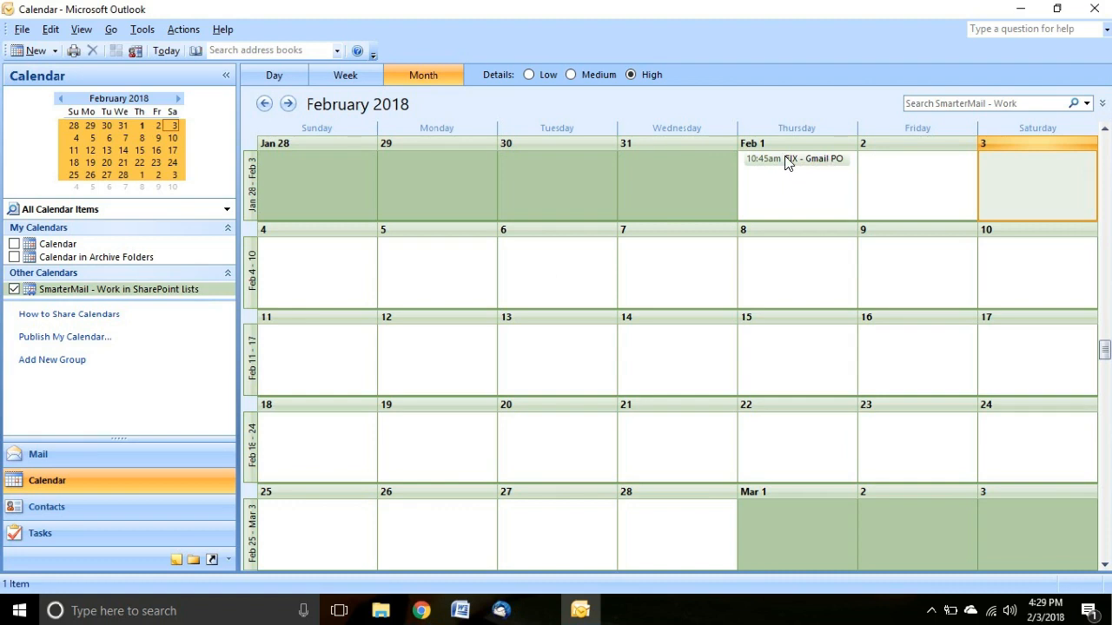
{"action": "mouse_move", "coordinate": [541, 385]}
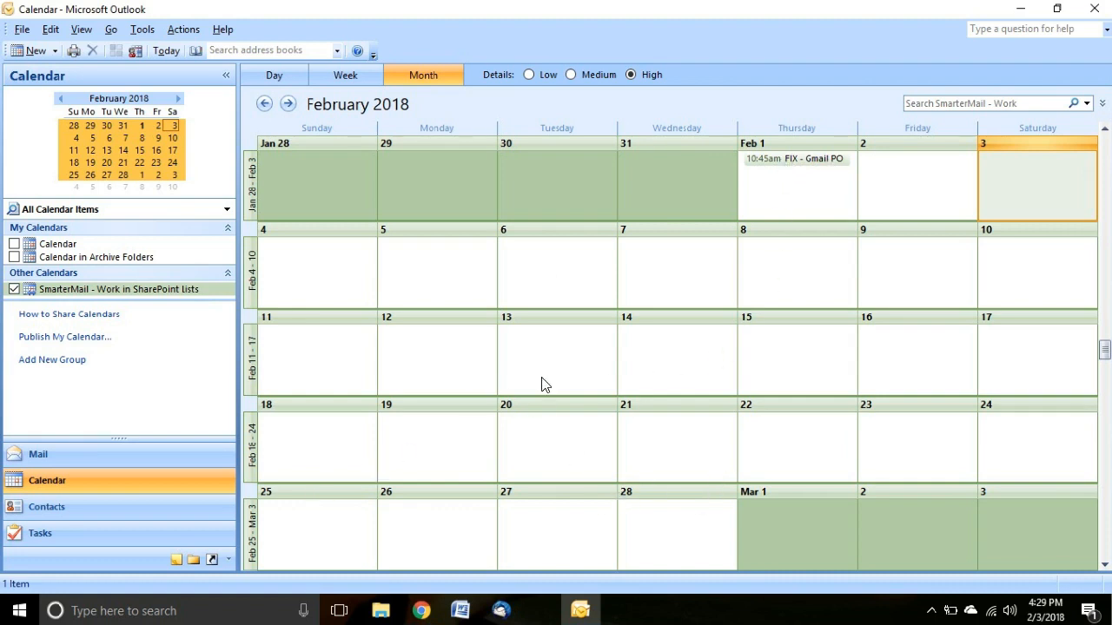
{"action": "mouse_move", "coordinate": [730, 288]}
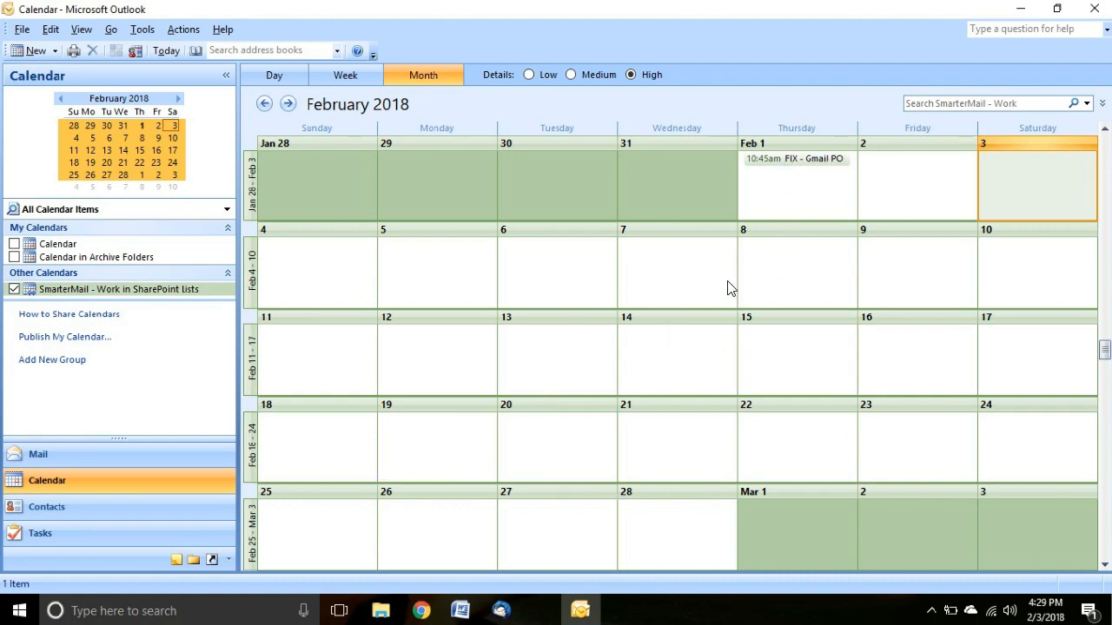
{"action": "mouse_move", "coordinate": [813, 179]}
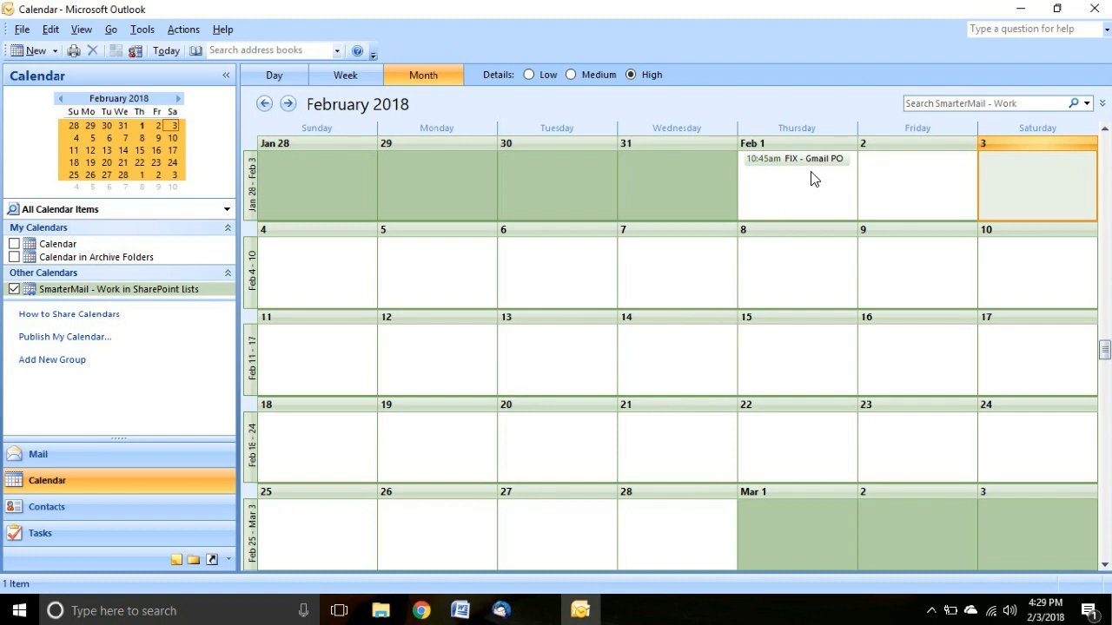
{"action": "mouse_move", "coordinate": [569, 406]}
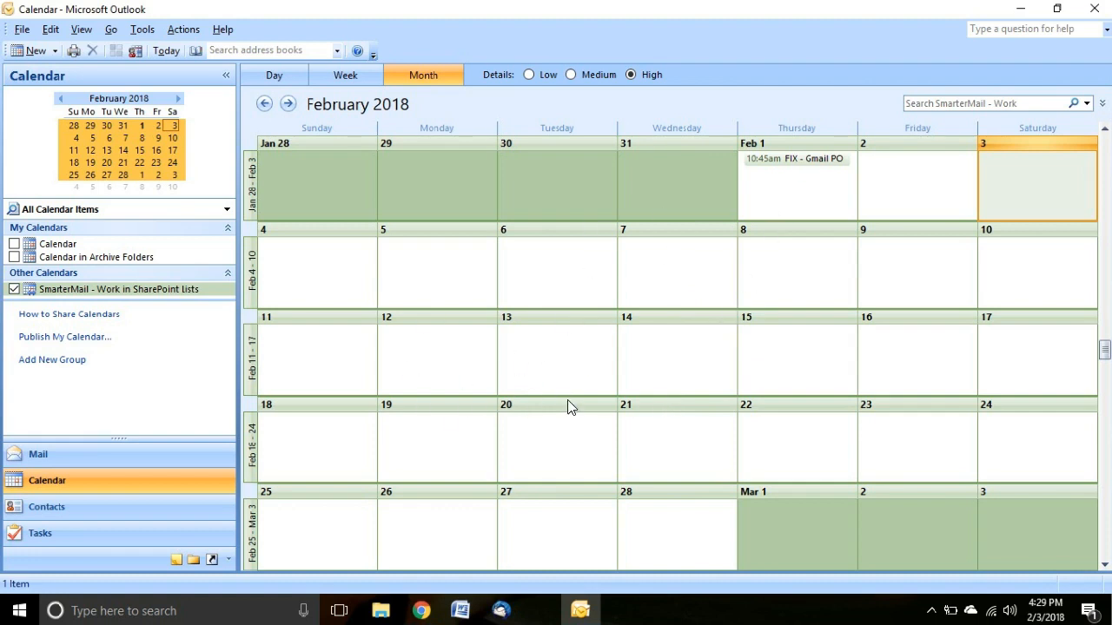
{"action": "mouse_move", "coordinate": [557, 426]}
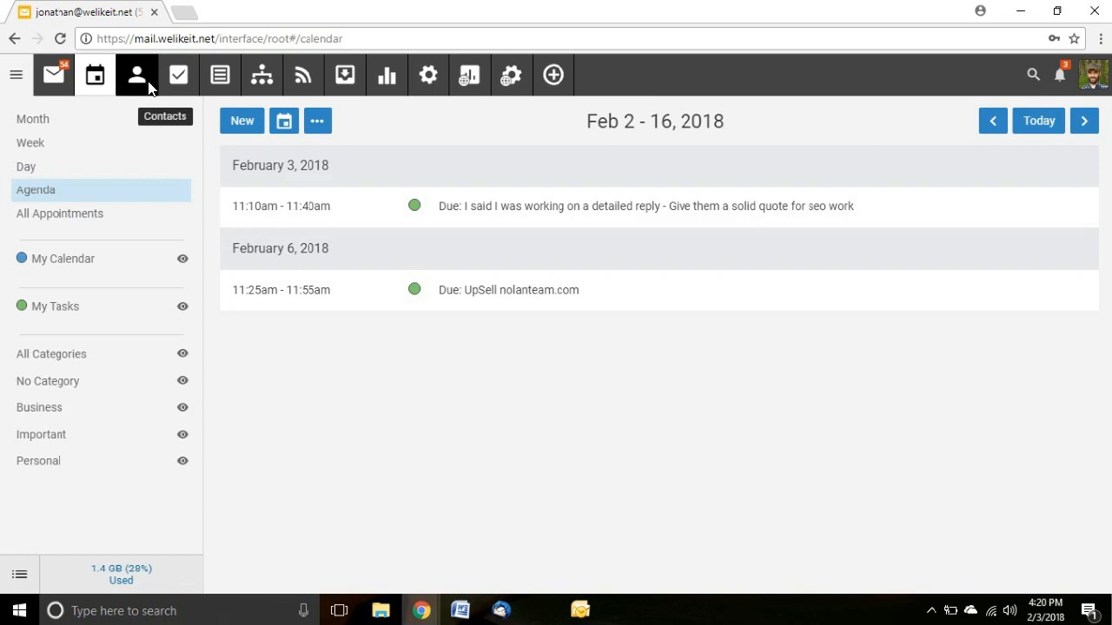
{"action": "mouse_move", "coordinate": [152, 89]}
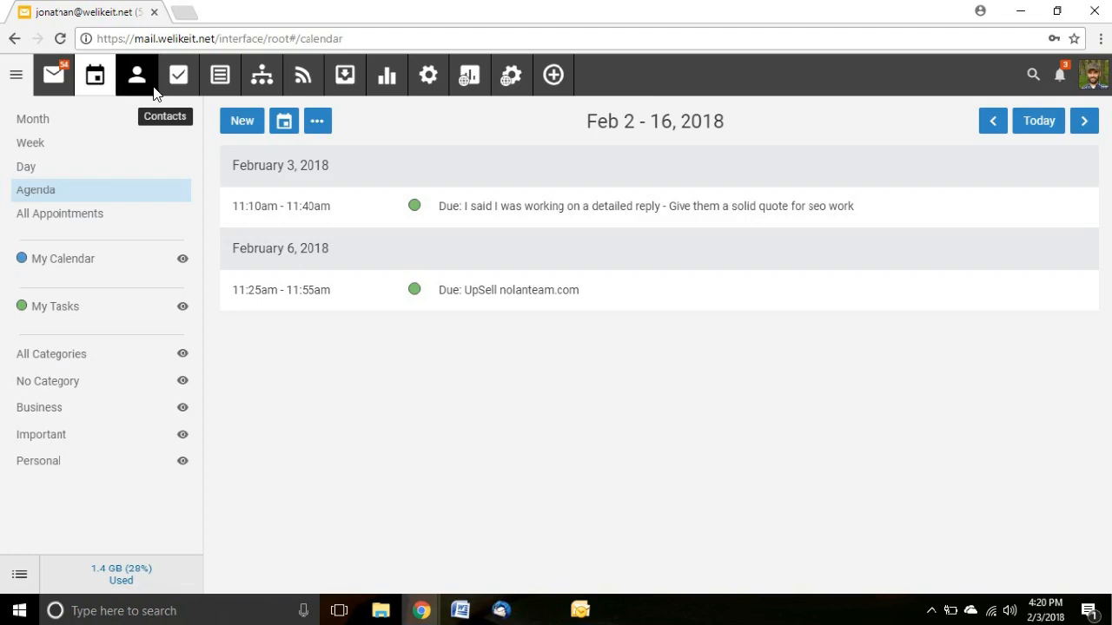
Switch to Contacts and start Add To Outlook for My Contacts.
{"action": "left_click", "coordinate": [136, 74]}
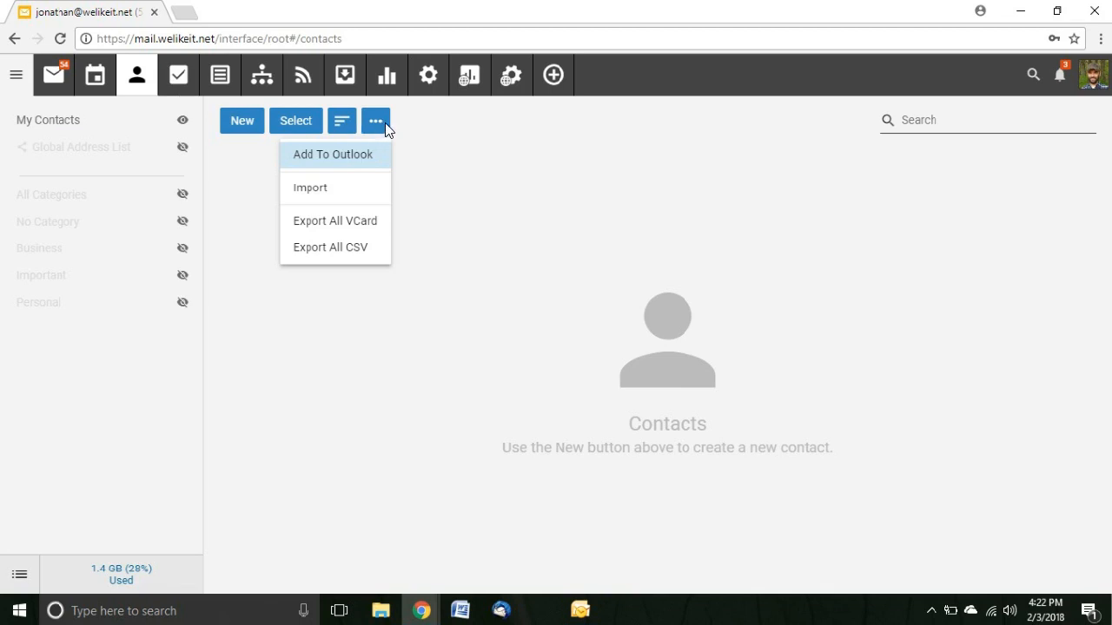
{"action": "mouse_move", "coordinate": [303, 164]}
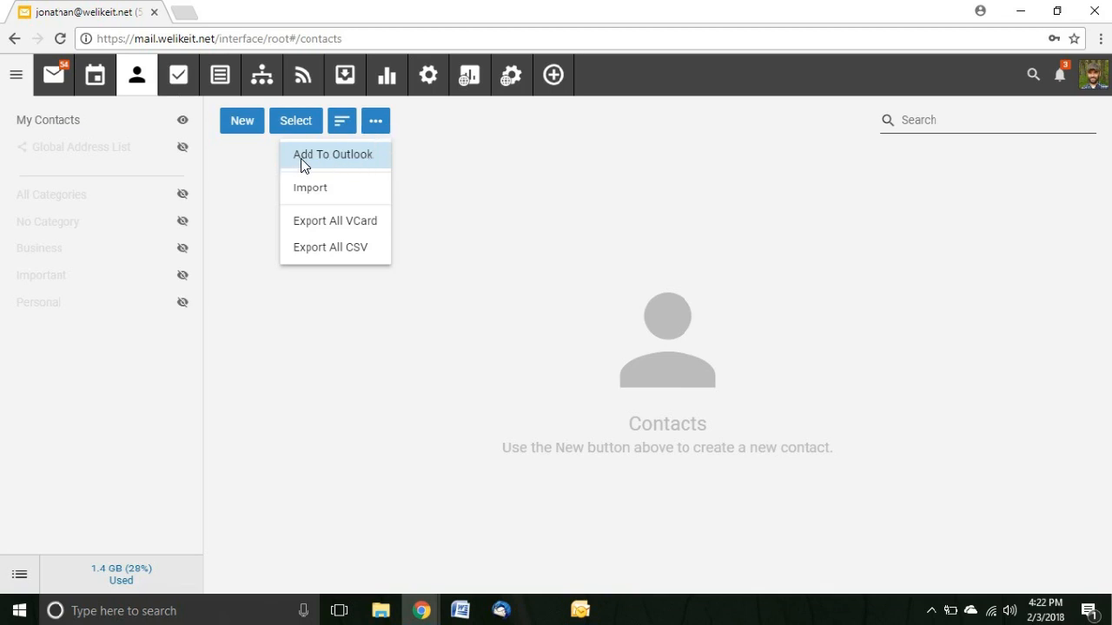
{"action": "mouse_move", "coordinate": [382, 131]}
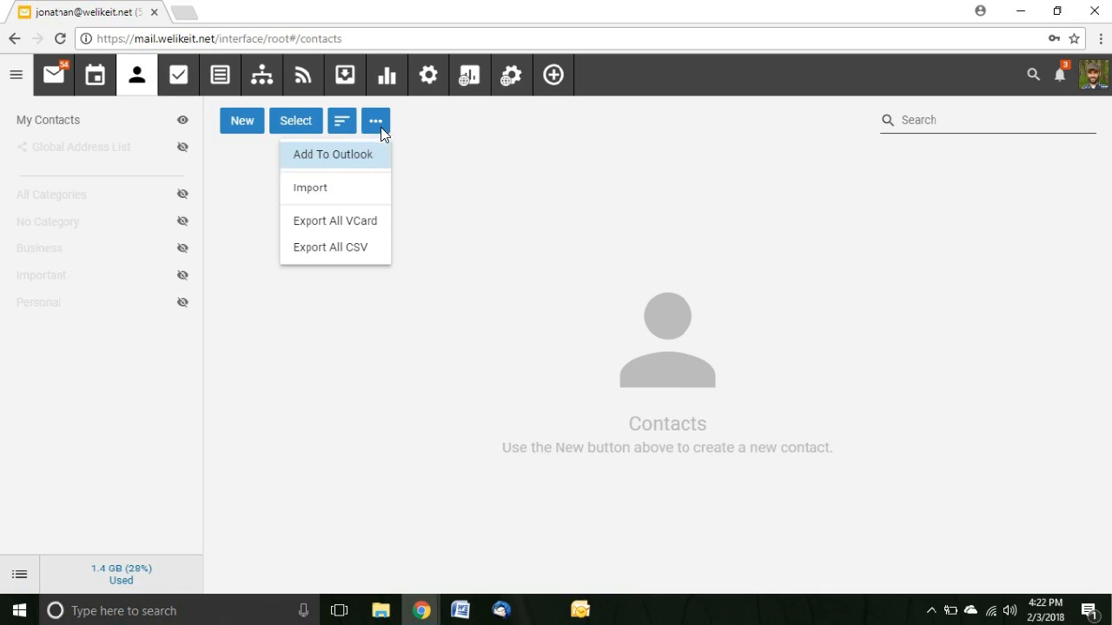
{"action": "left_click", "coordinate": [333, 154]}
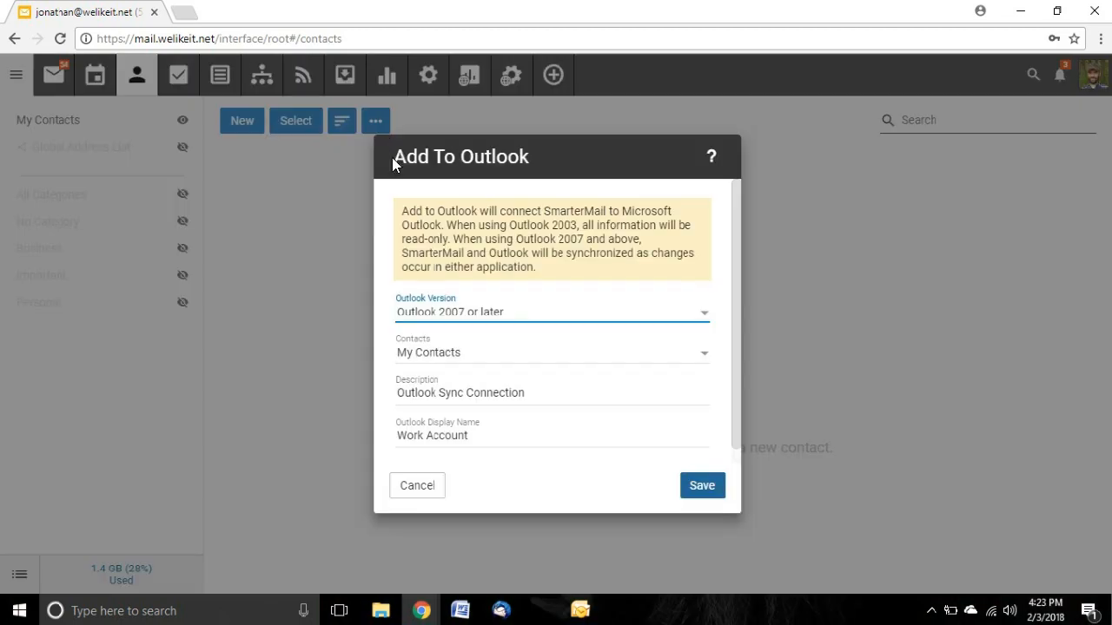
{"action": "mouse_move", "coordinate": [415, 404]}
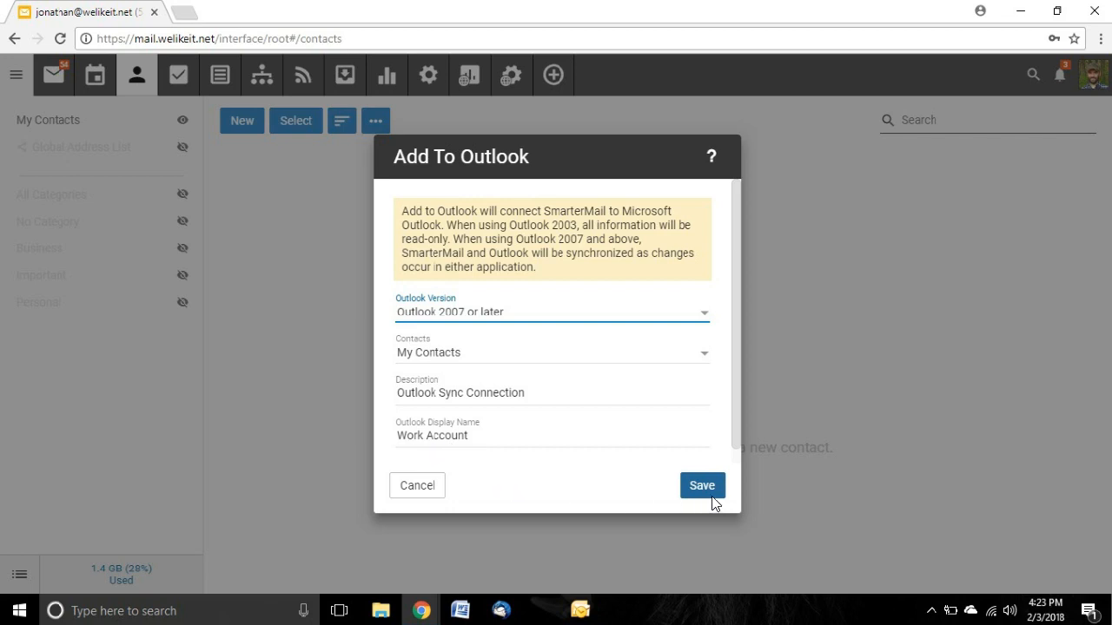
{"action": "mouse_move", "coordinate": [714, 494]}
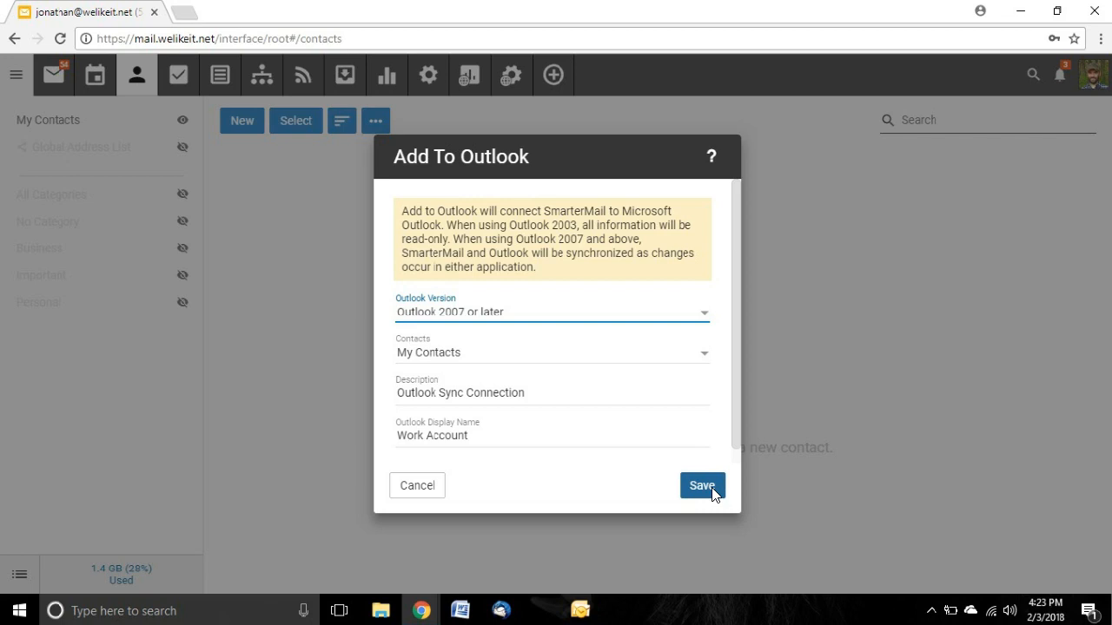
Save the contacts sync, launch Outlook, and approve the SharePoint Contacts connection.
{"action": "left_click", "coordinate": [701, 486]}
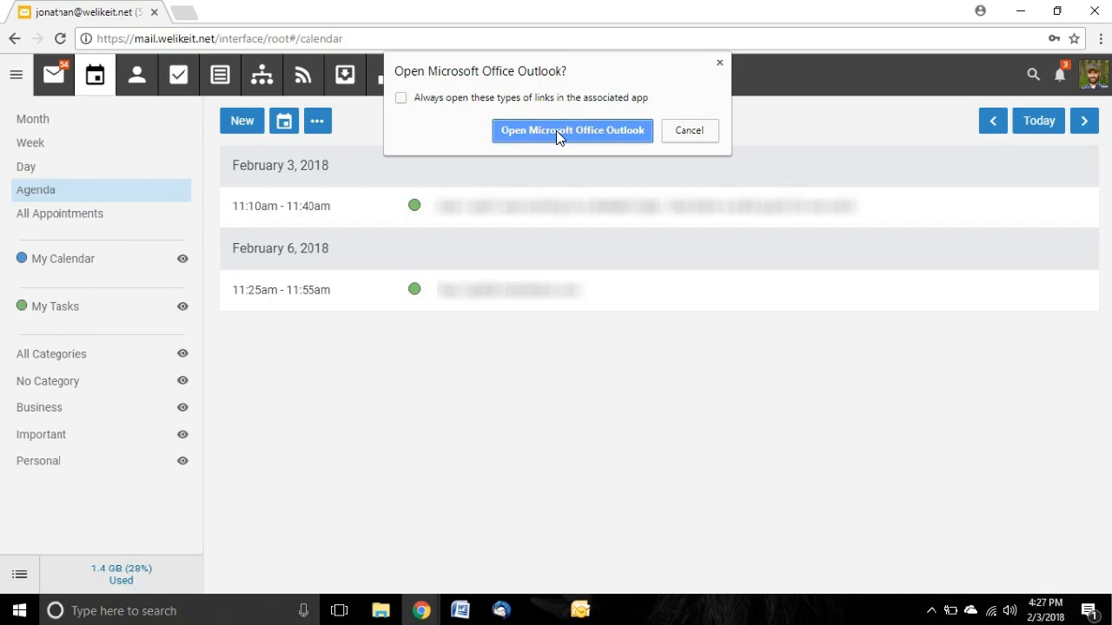
{"action": "left_click", "coordinate": [572, 130]}
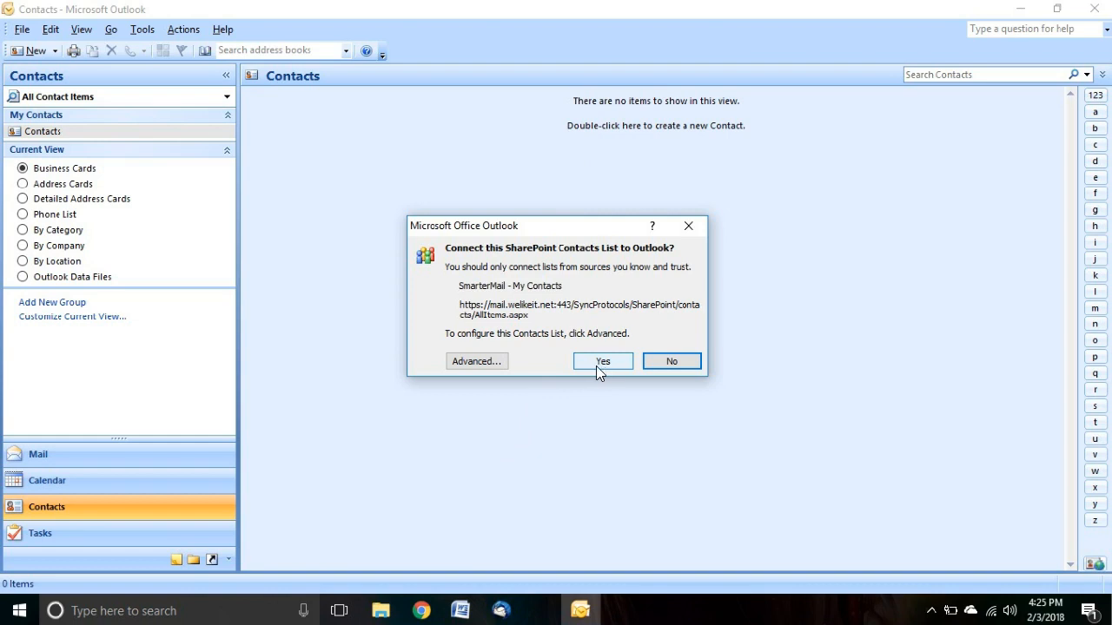
{"action": "left_click", "coordinate": [602, 362]}
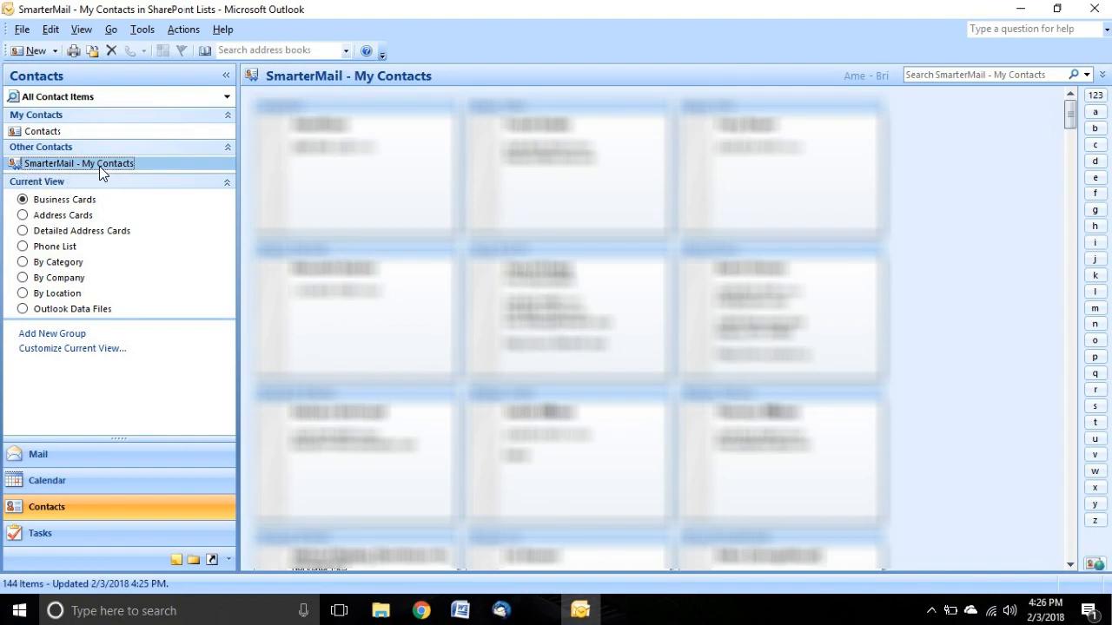
{"action": "mouse_move", "coordinate": [462, 379]}
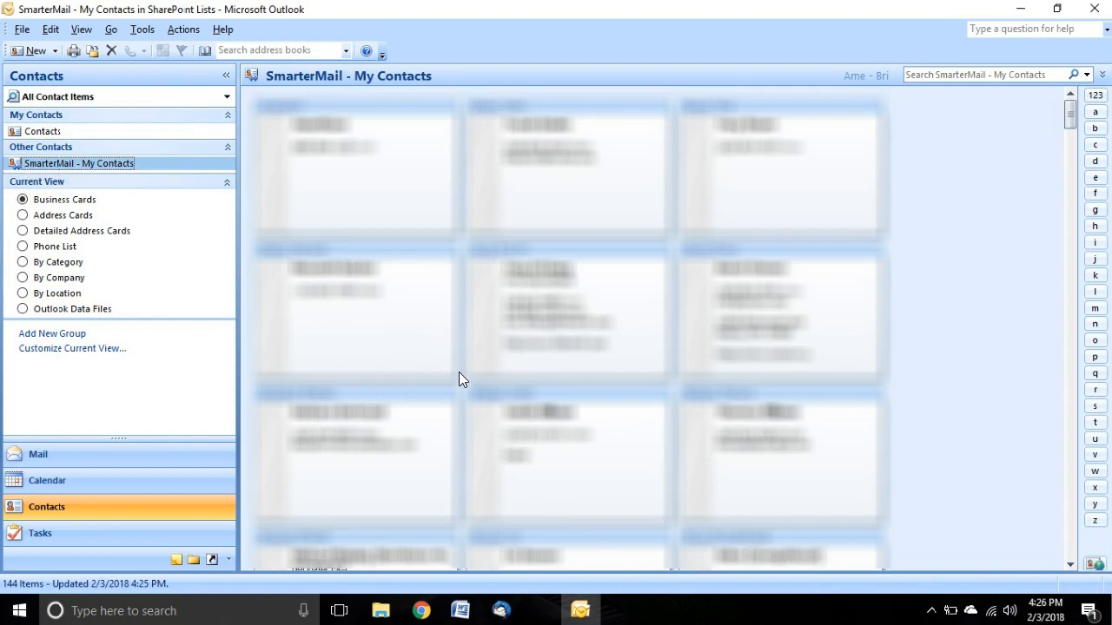